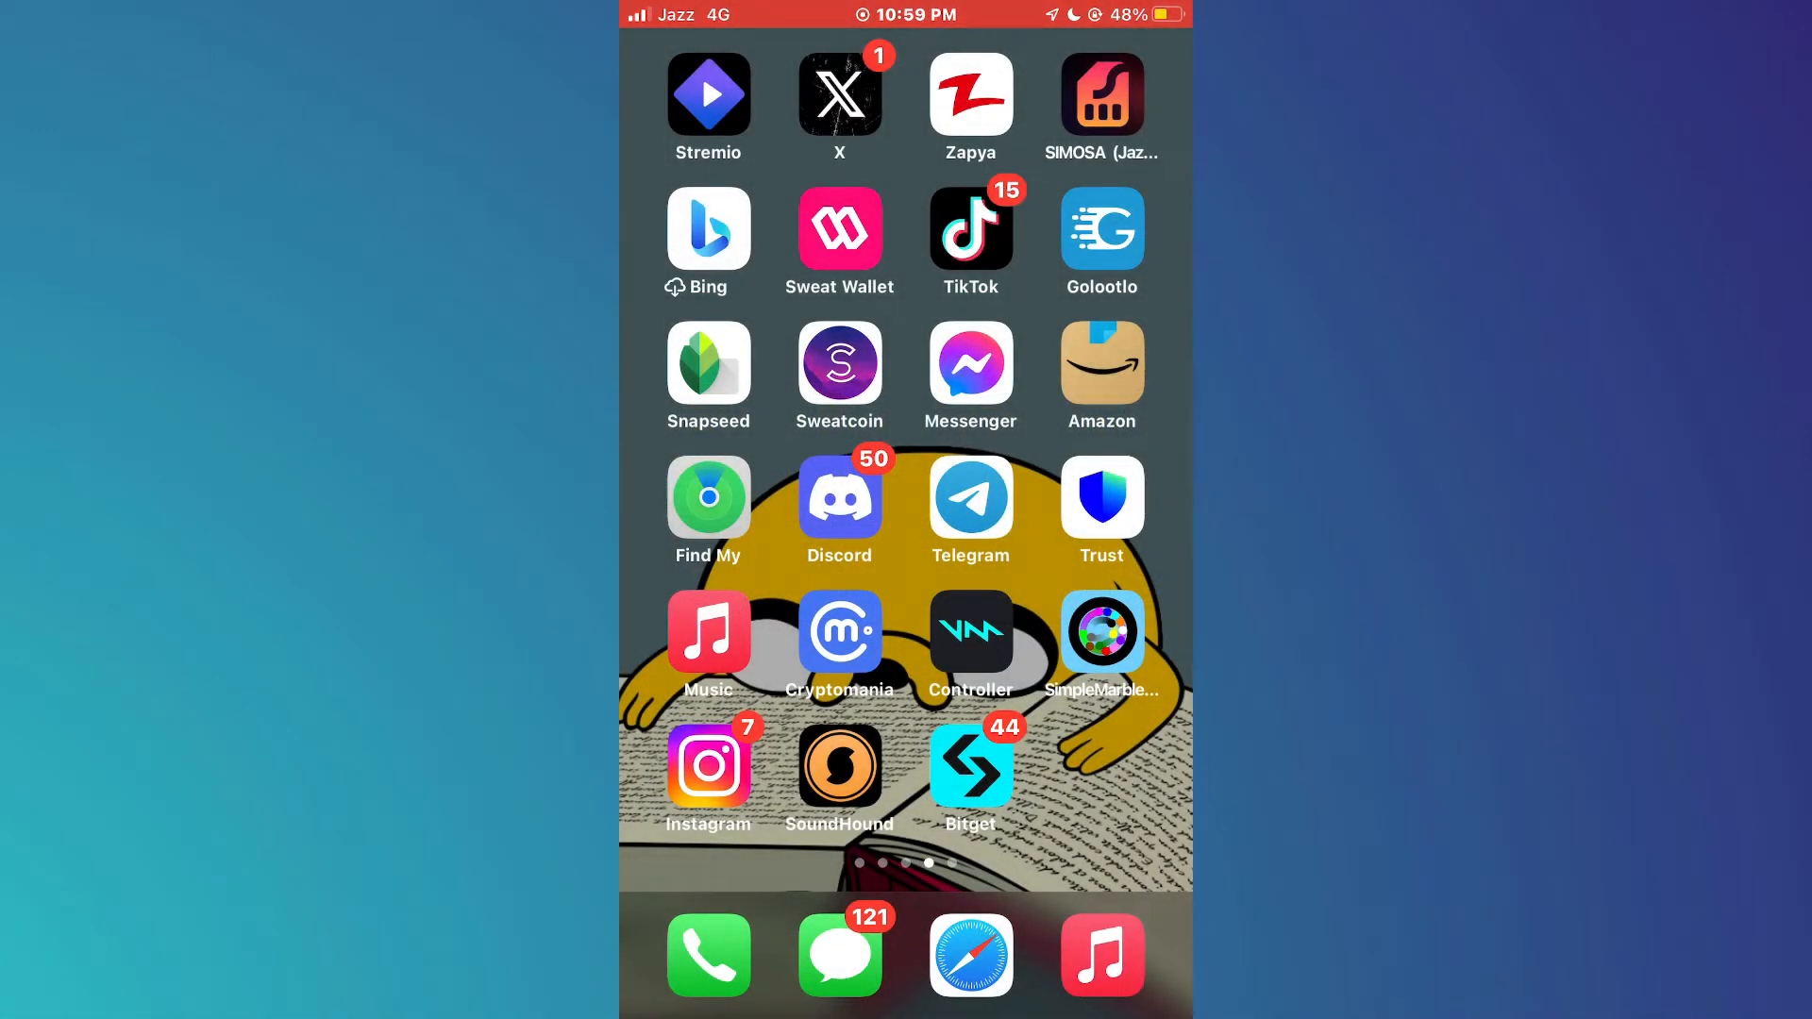
# - Launch Trust Wallet from the iOS Home Screen to see the $0.00 wallet home
pyautogui.click(1098, 499)
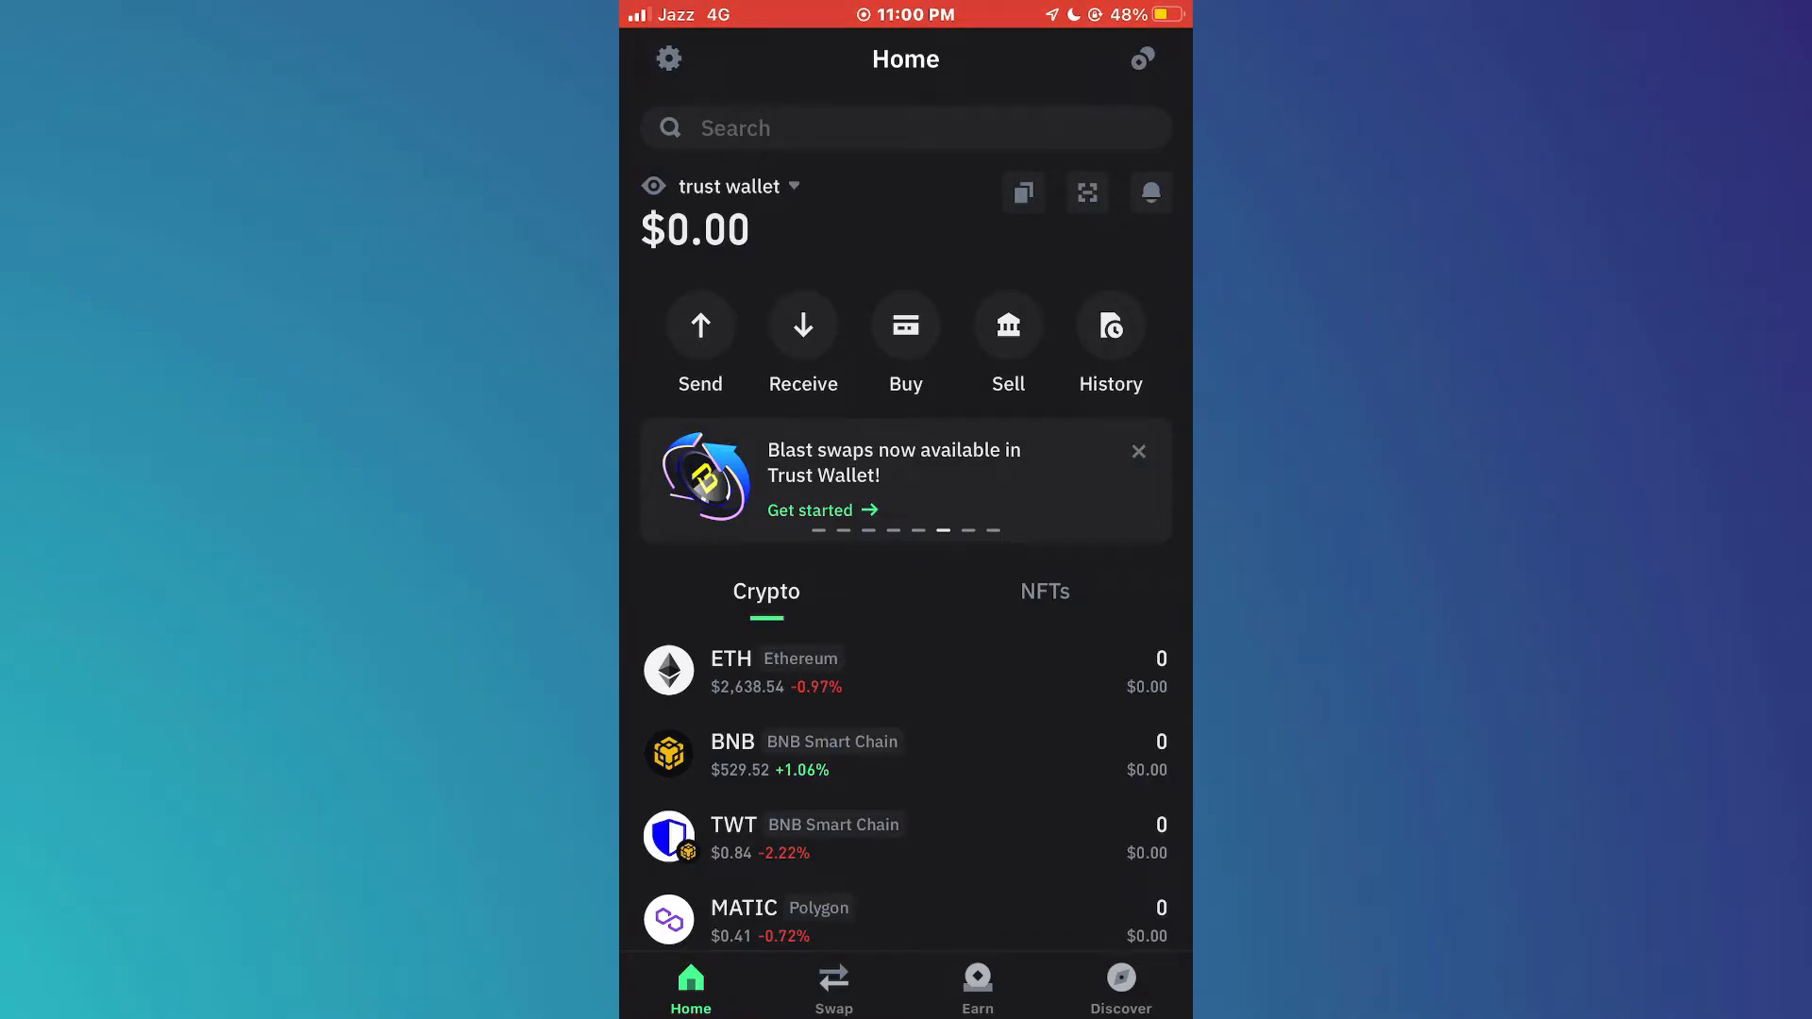
# - Scroll the home list and start a swap from the Bitcoin asset
pyautogui.scroll(-3)
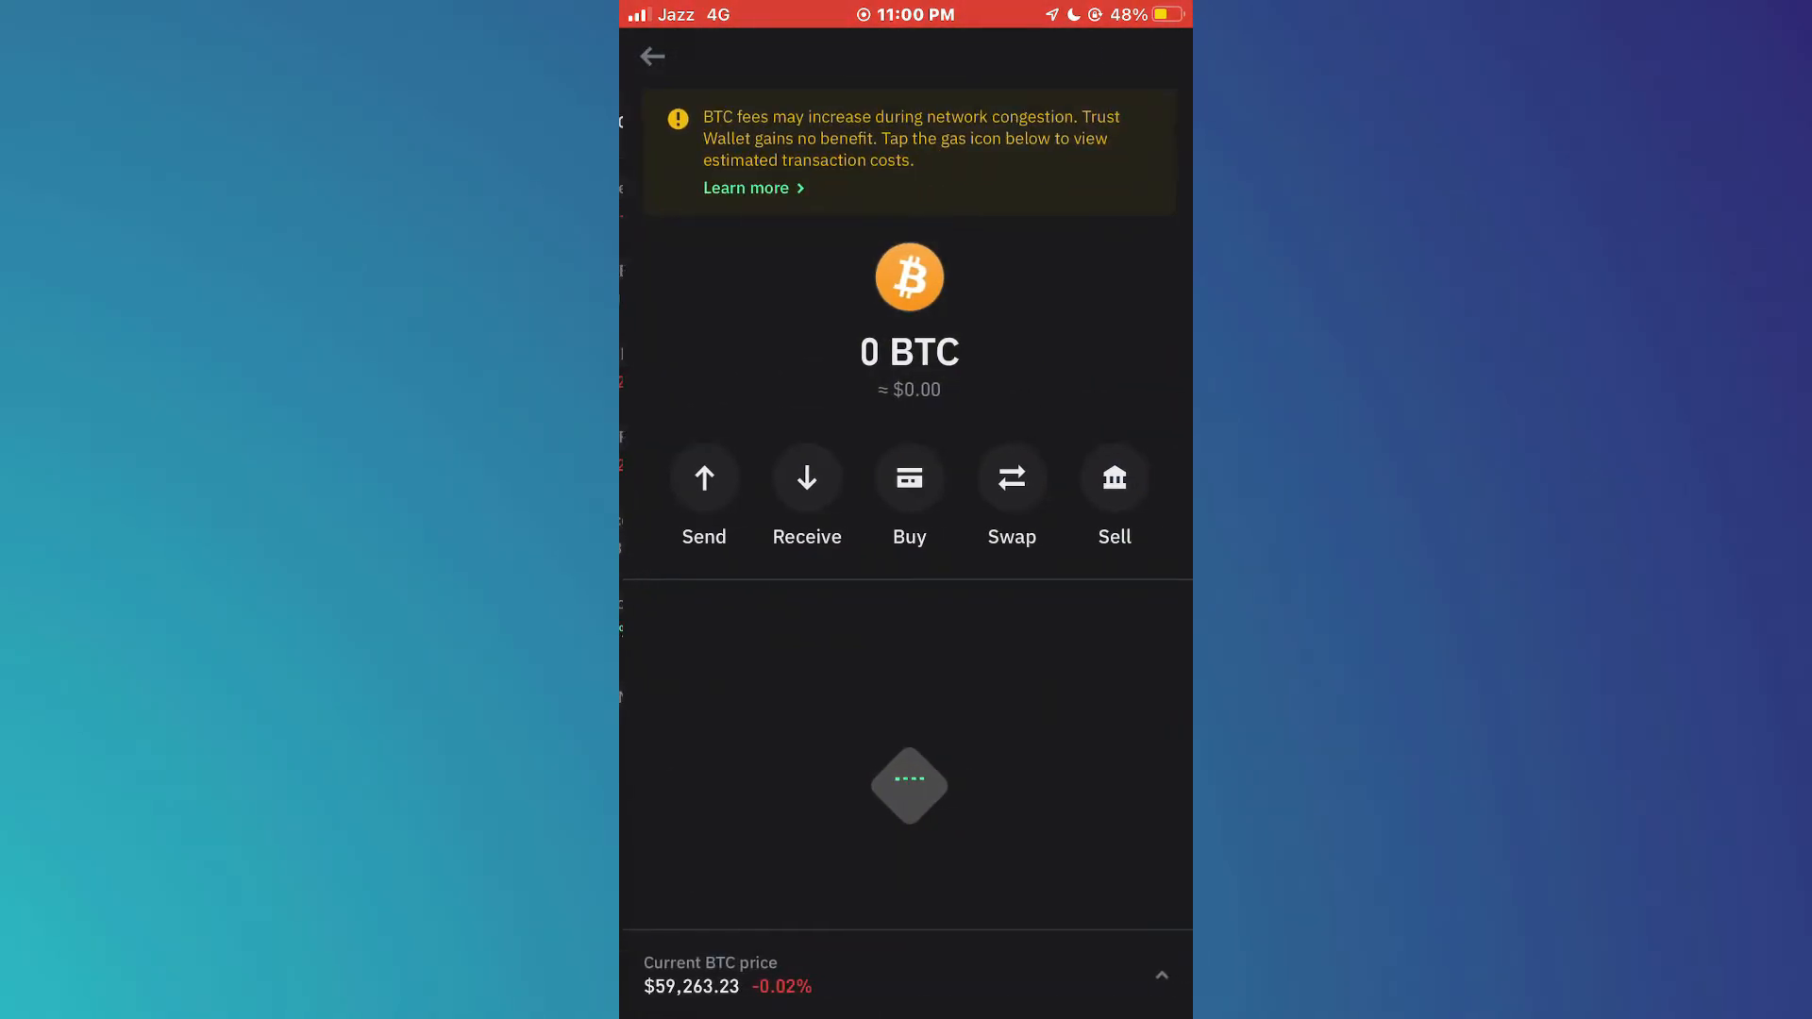
pyautogui.click(1010, 478)
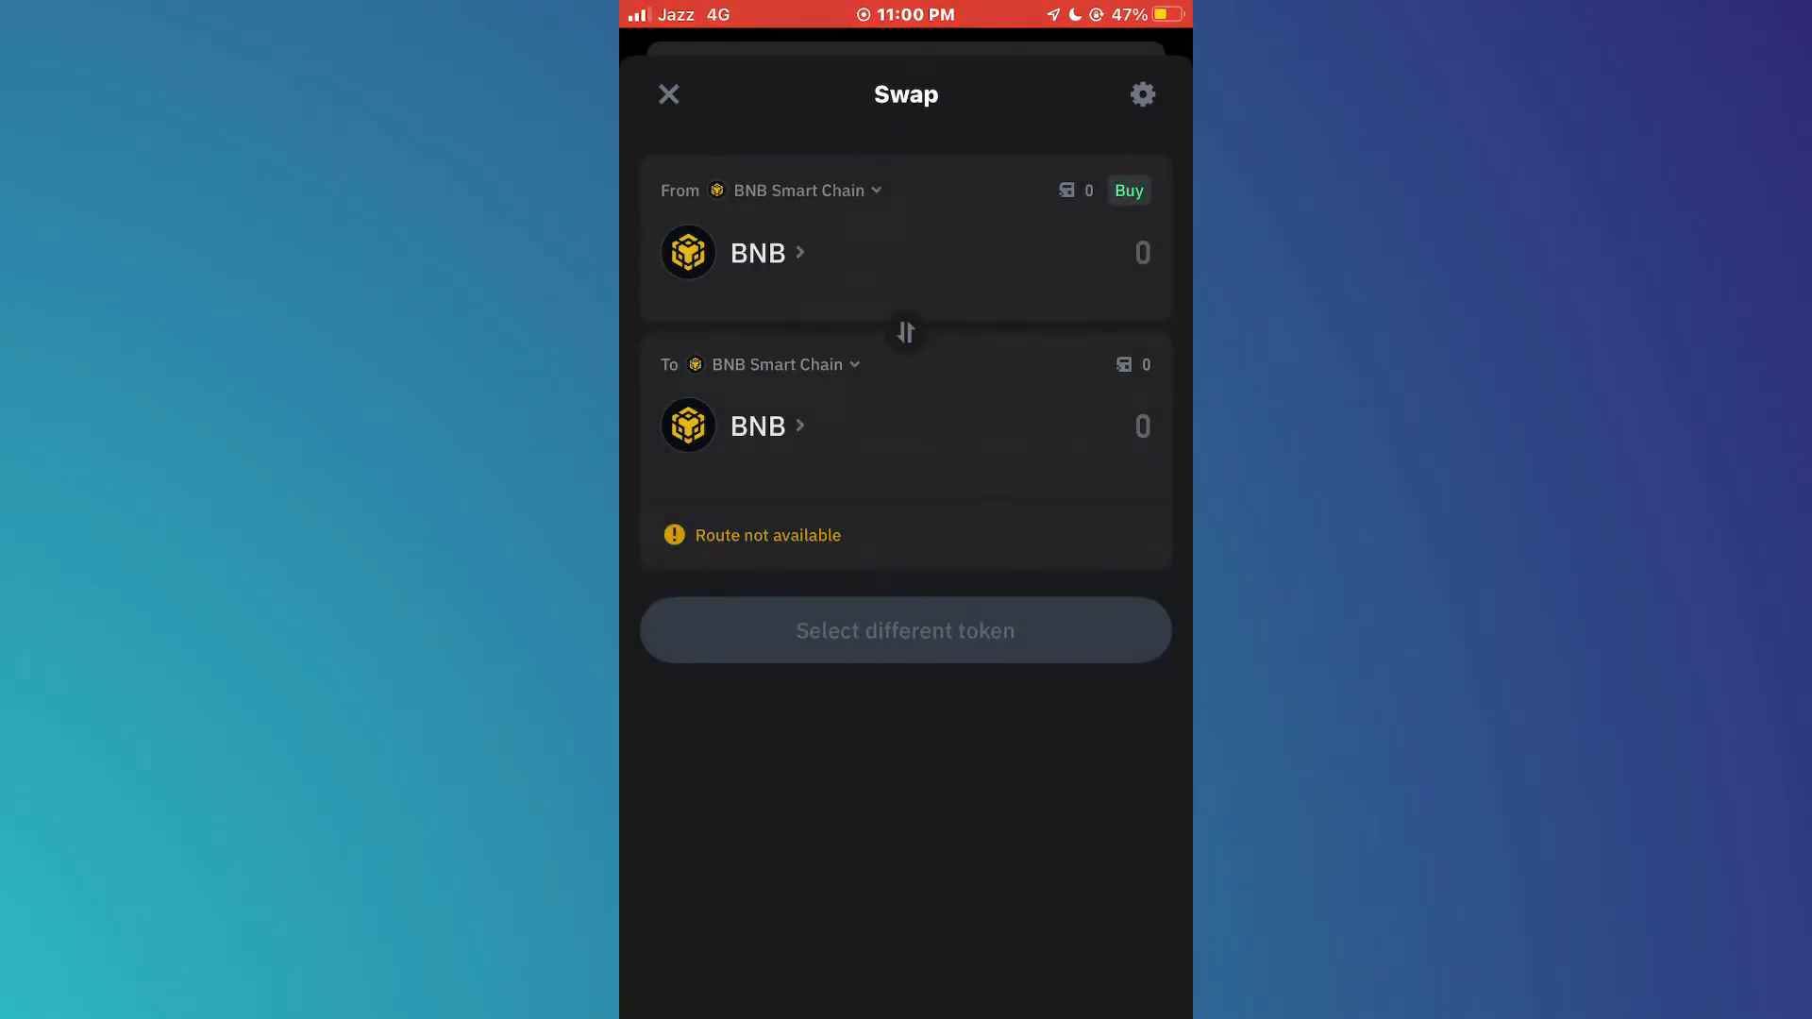
# - Search 'cak' and choose CAKE on BNB Smart Chain as the token to receive
pyautogui.click(758, 426)
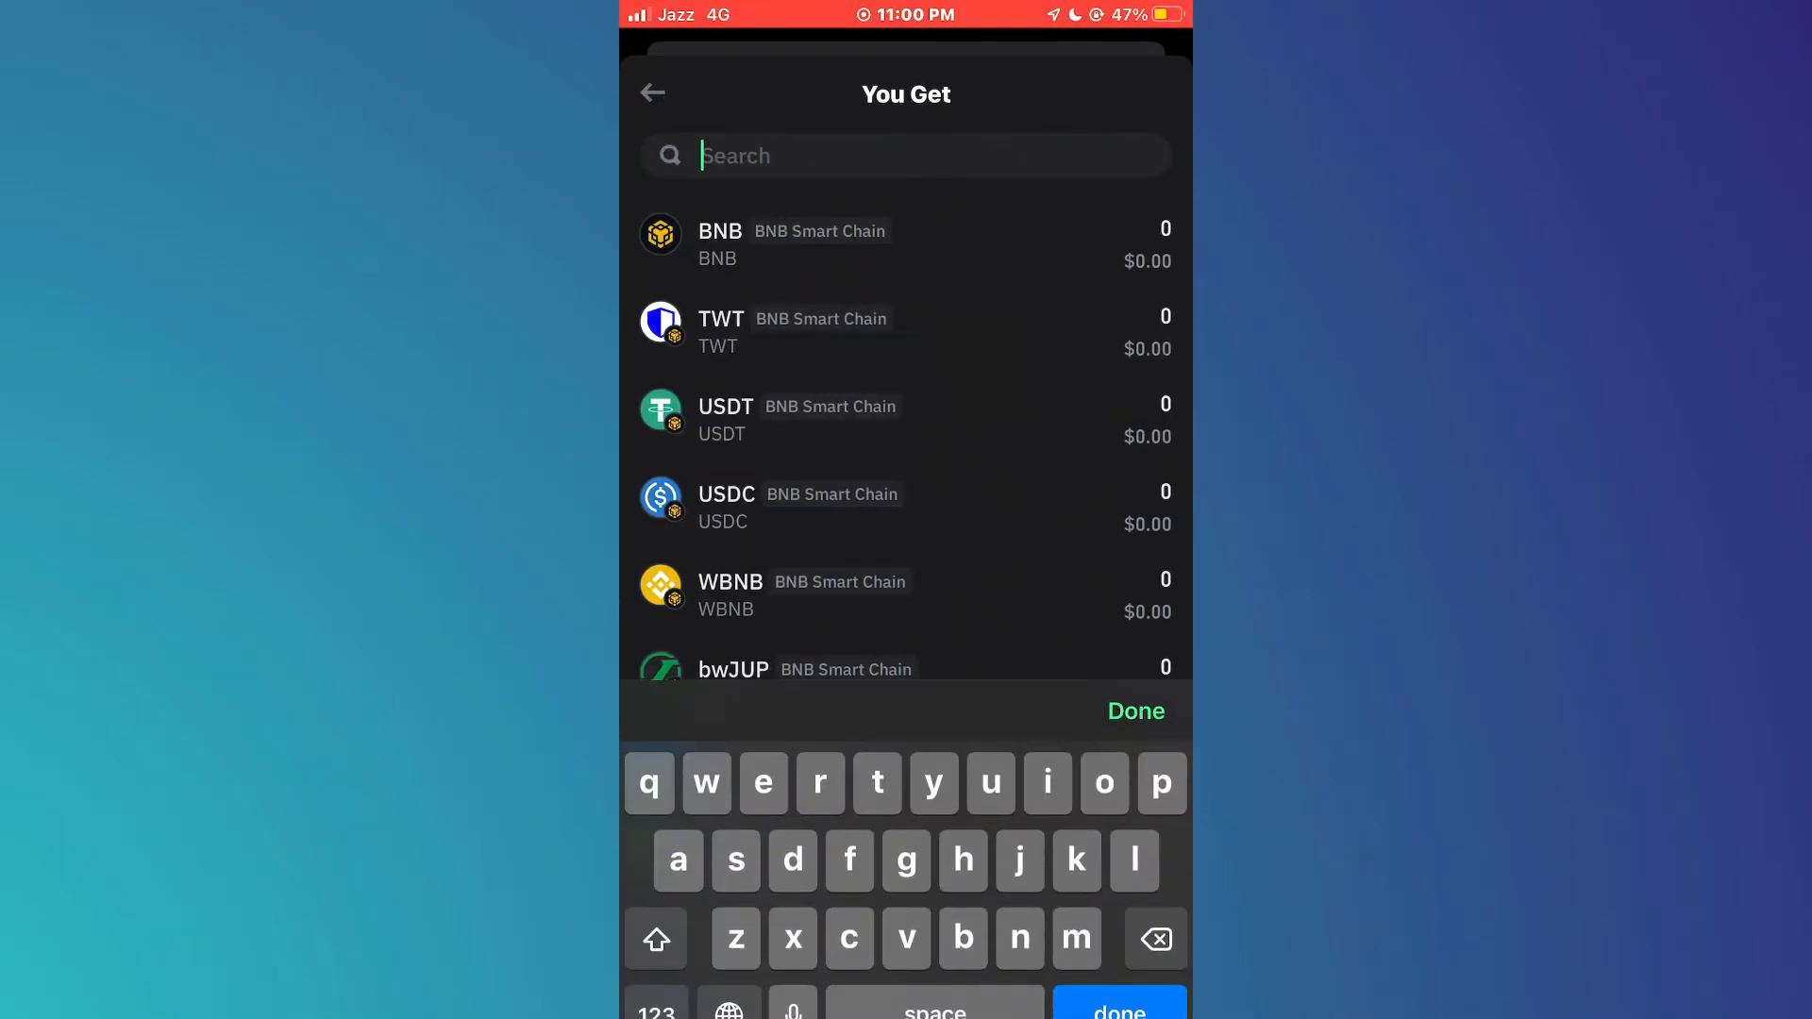
pyautogui.write('cak')
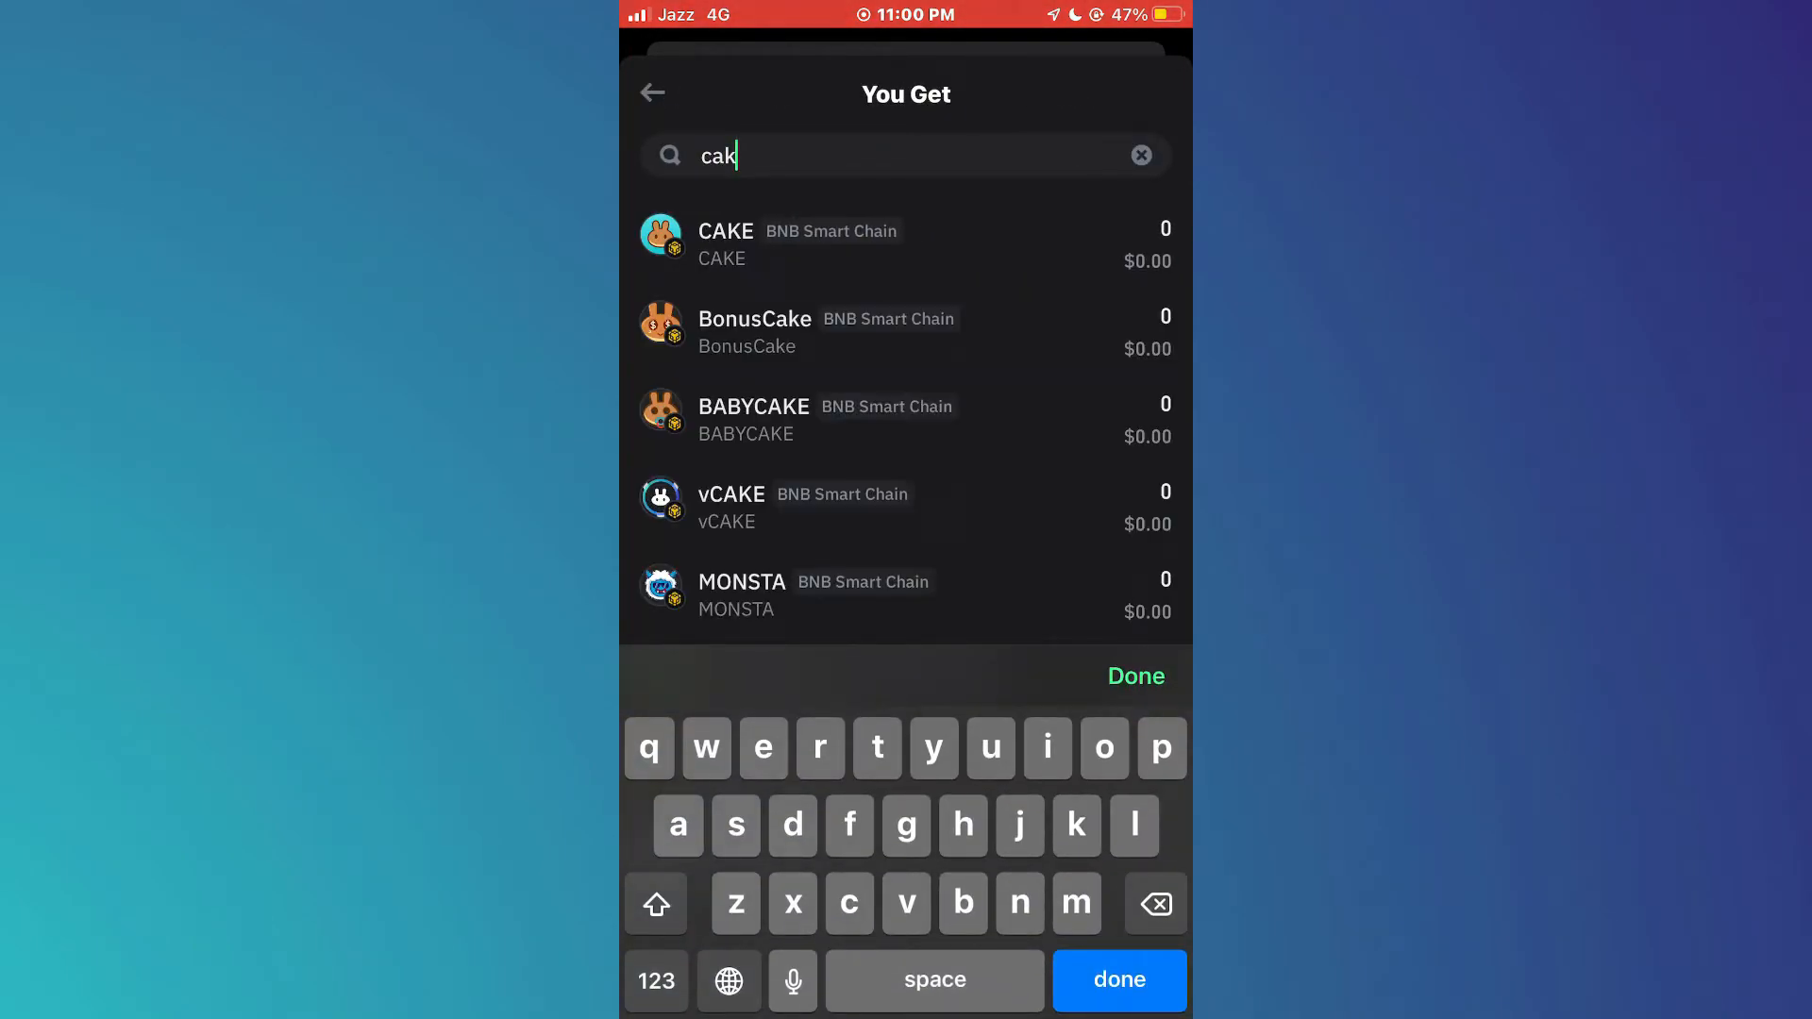
pyautogui.click(725, 243)
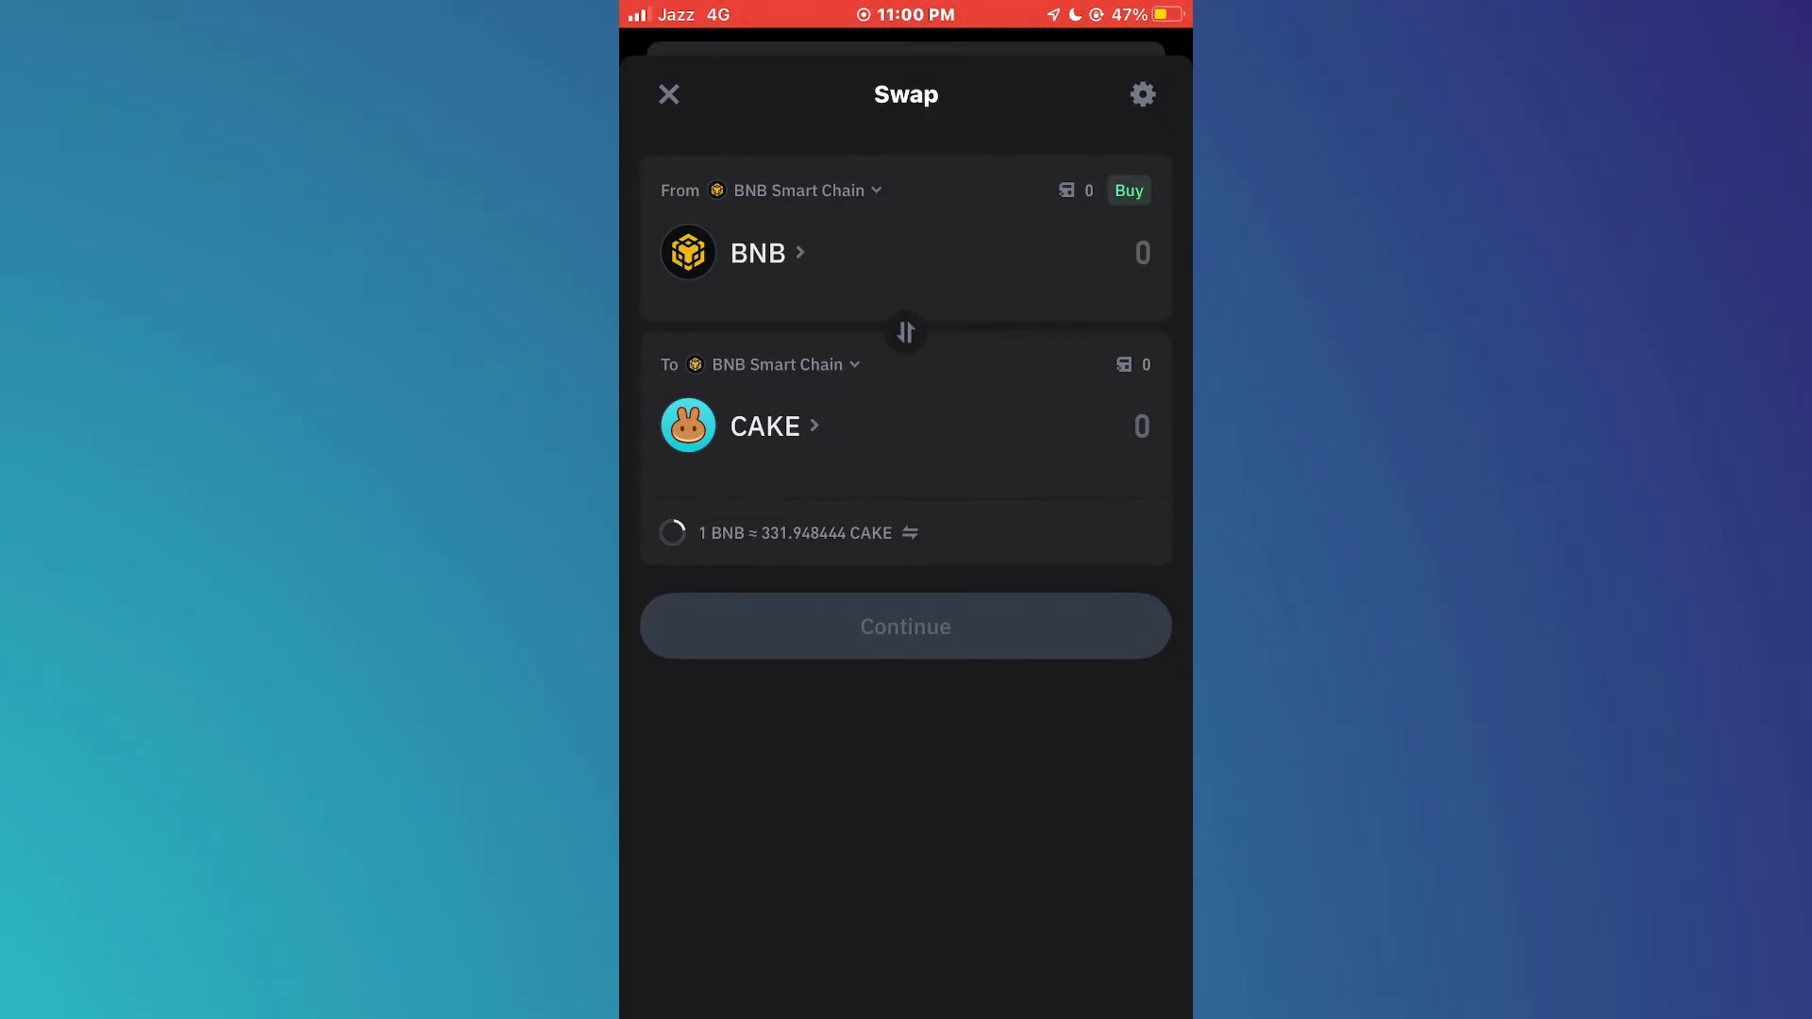
# - Set the paying network to Bitcoin and the receiving network to BNB Smart Chain
pyautogui.click(792, 189)
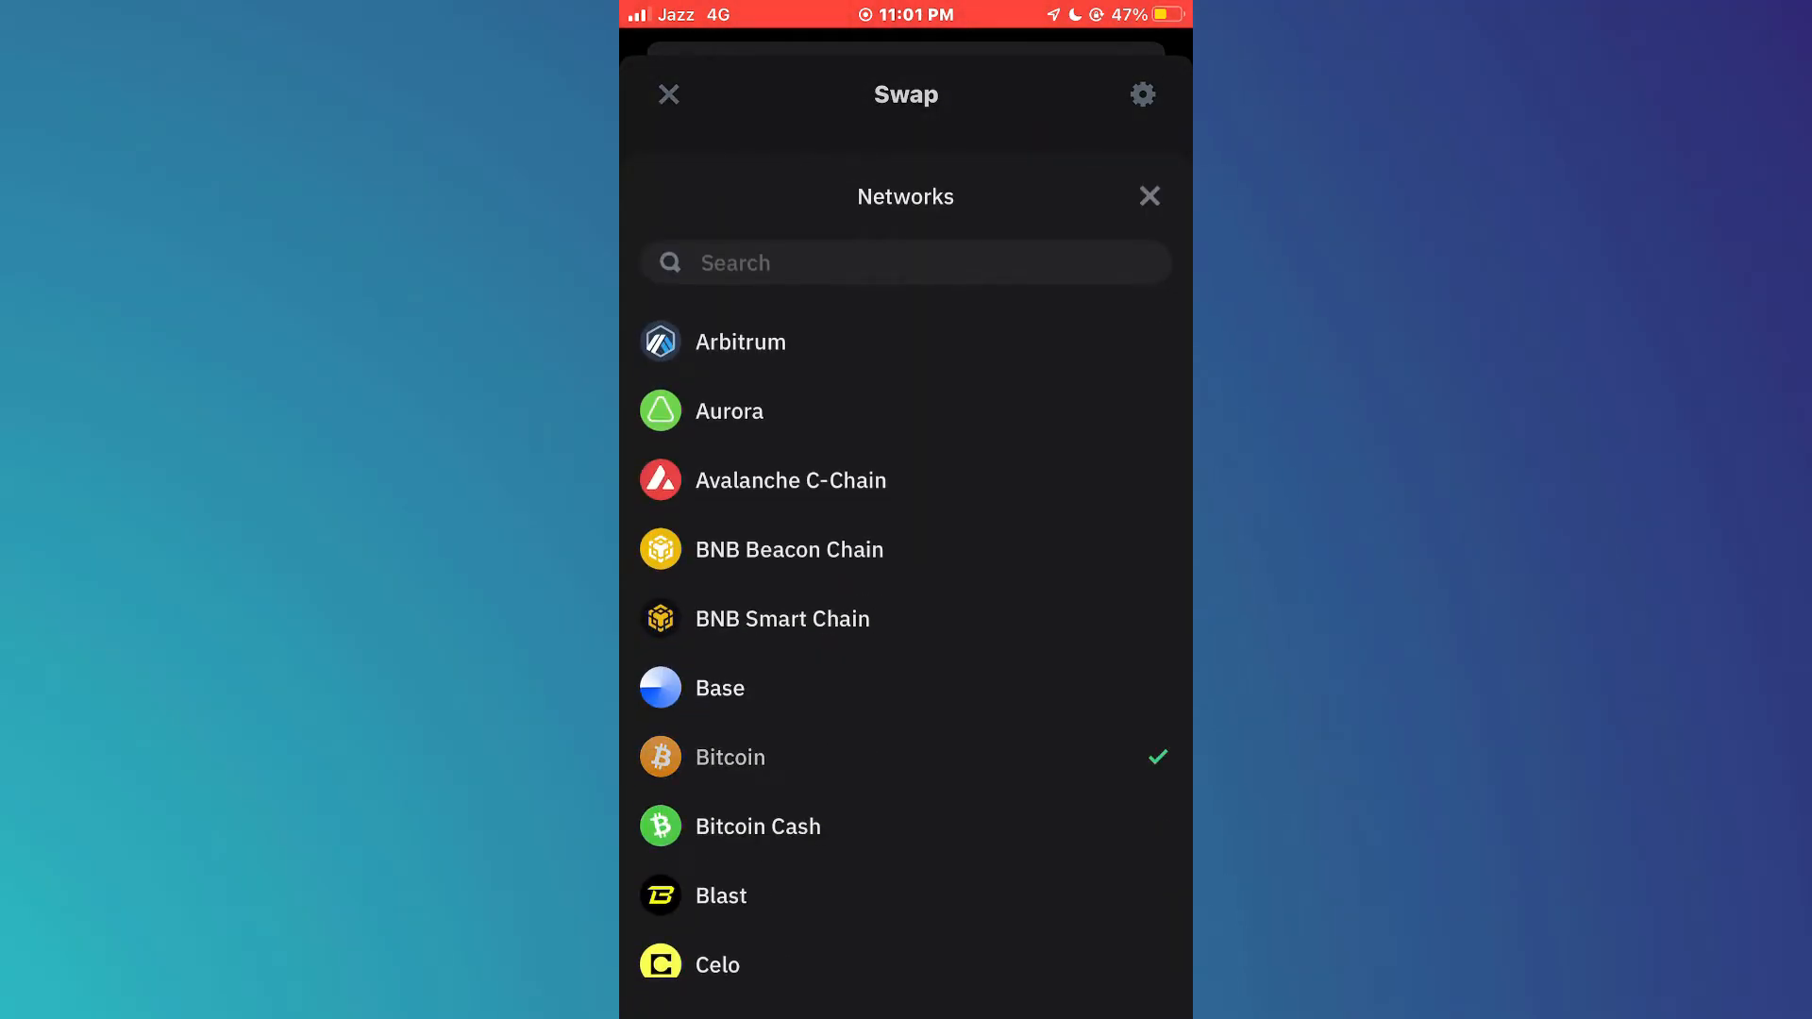
pyautogui.click(781, 618)
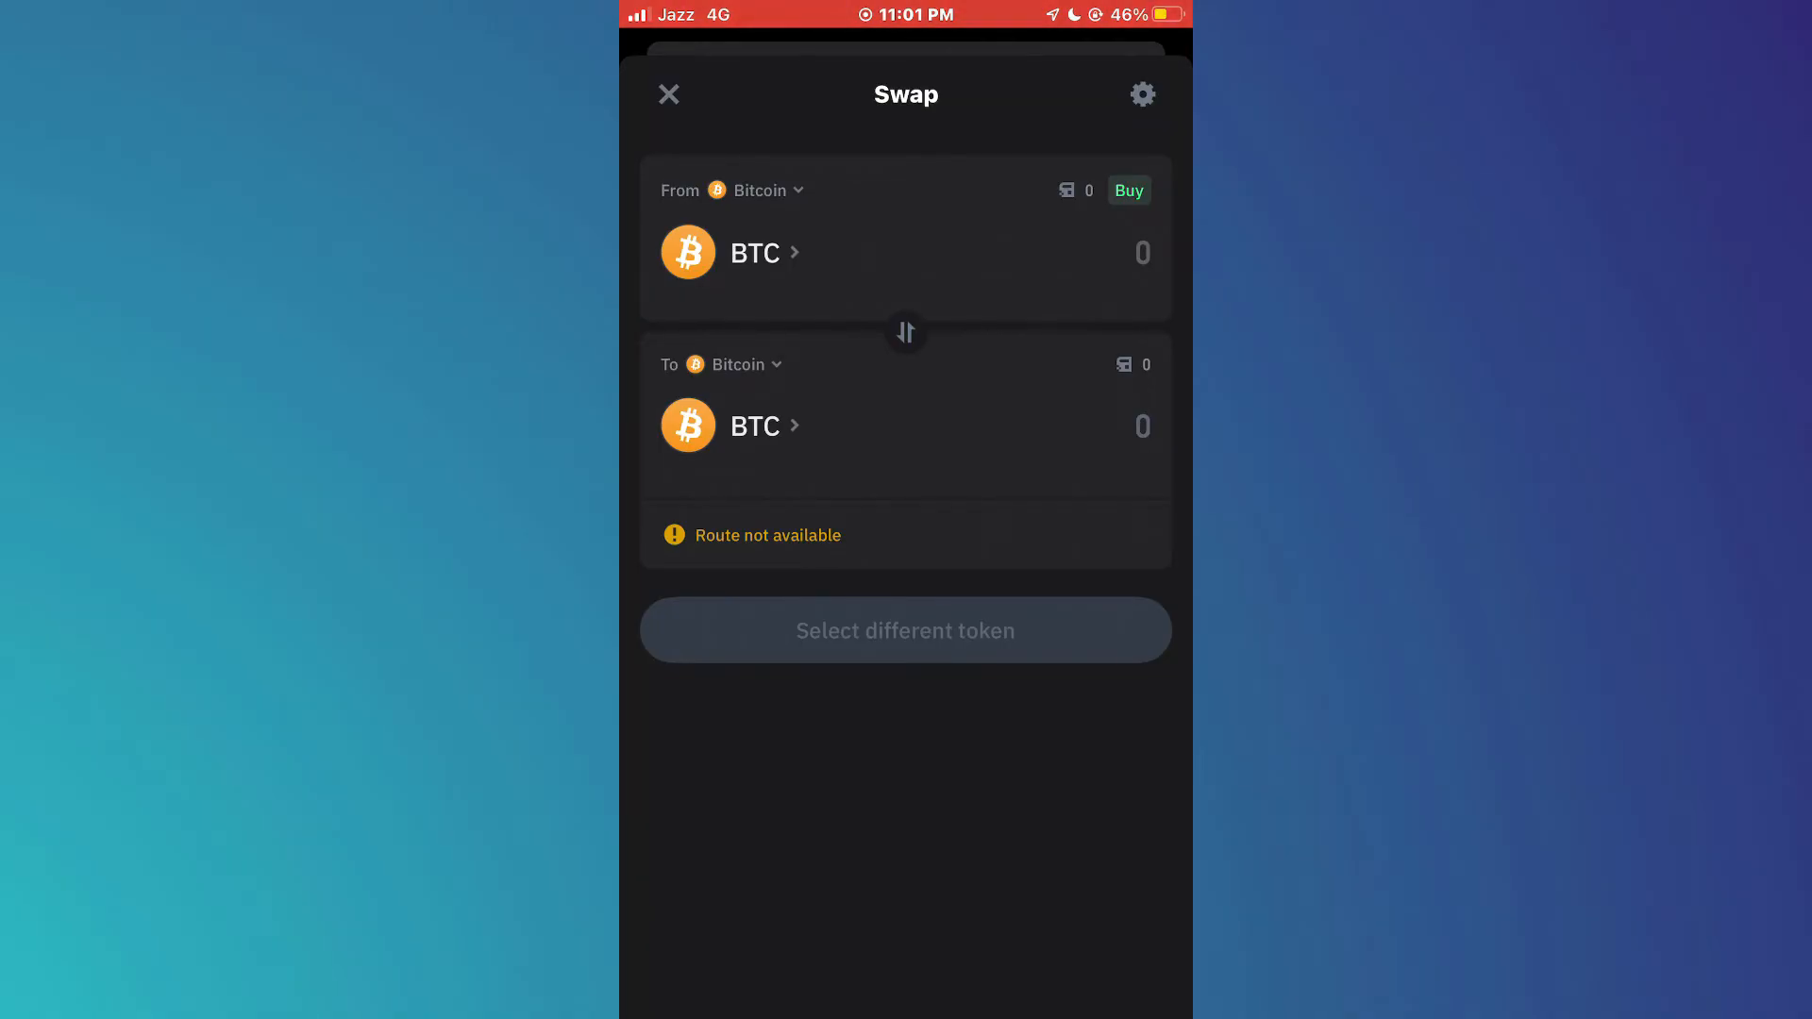
pyautogui.click(760, 190)
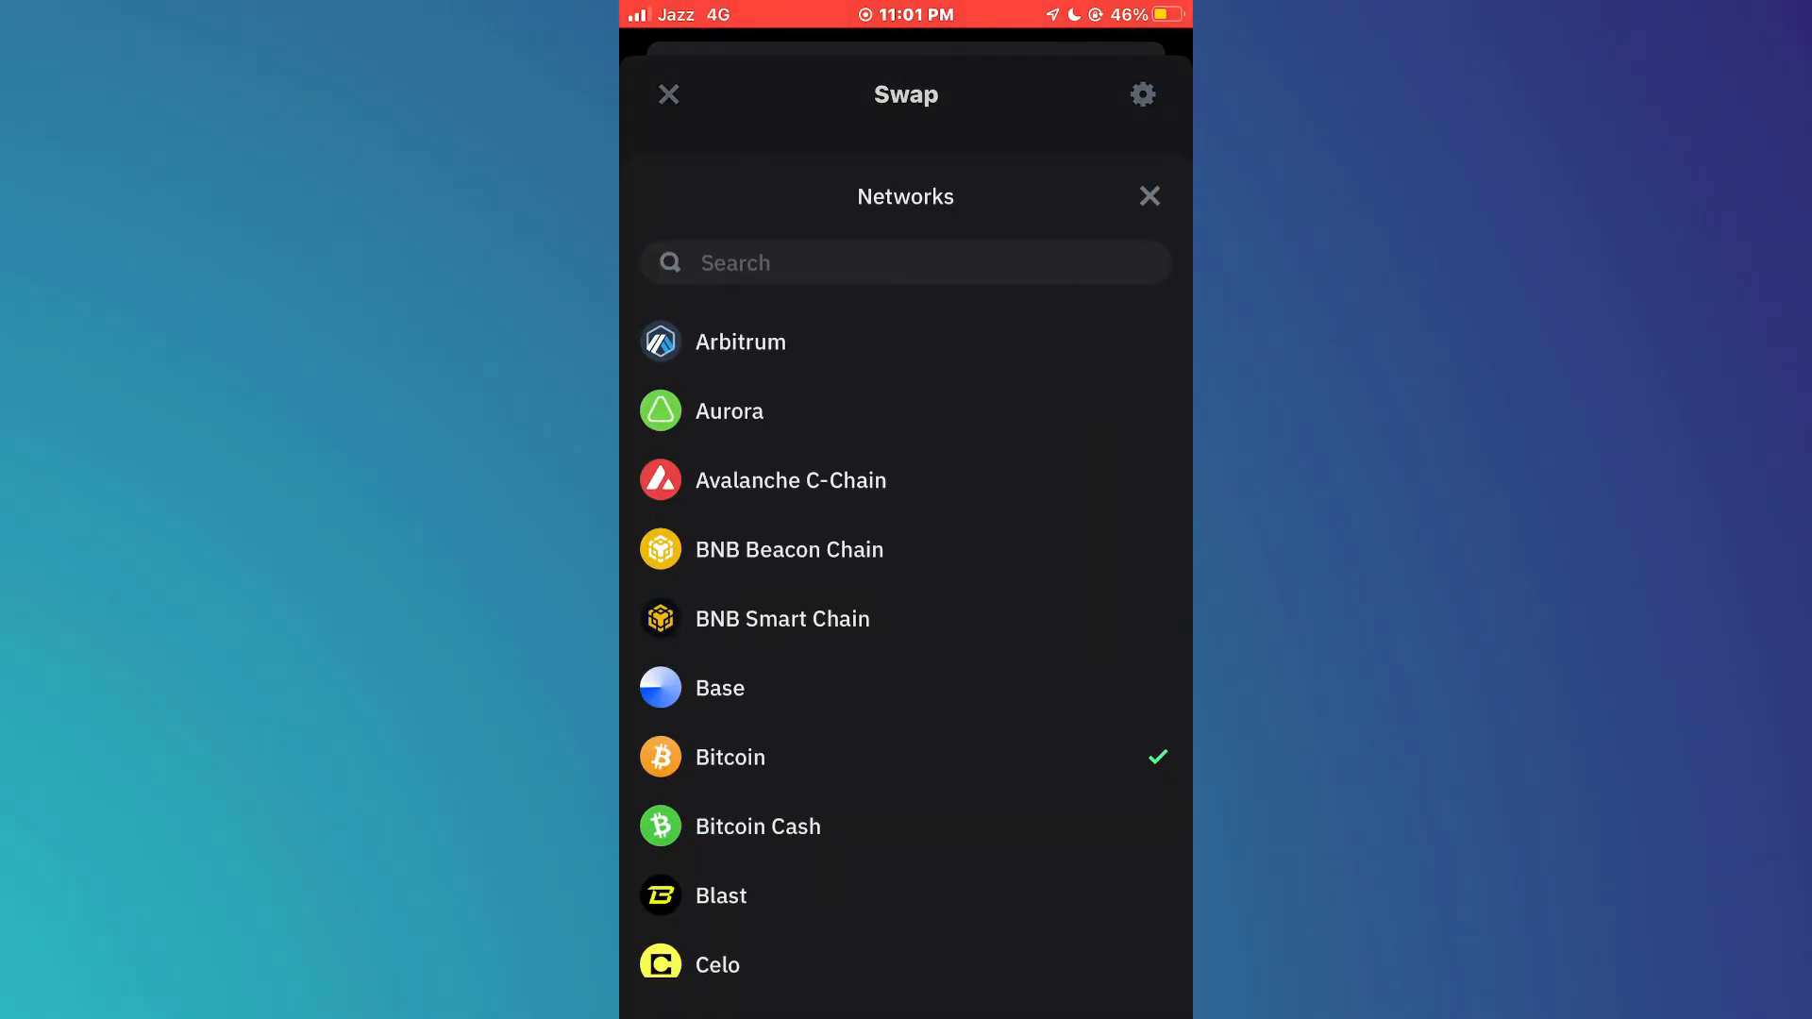
pyautogui.click(783, 618)
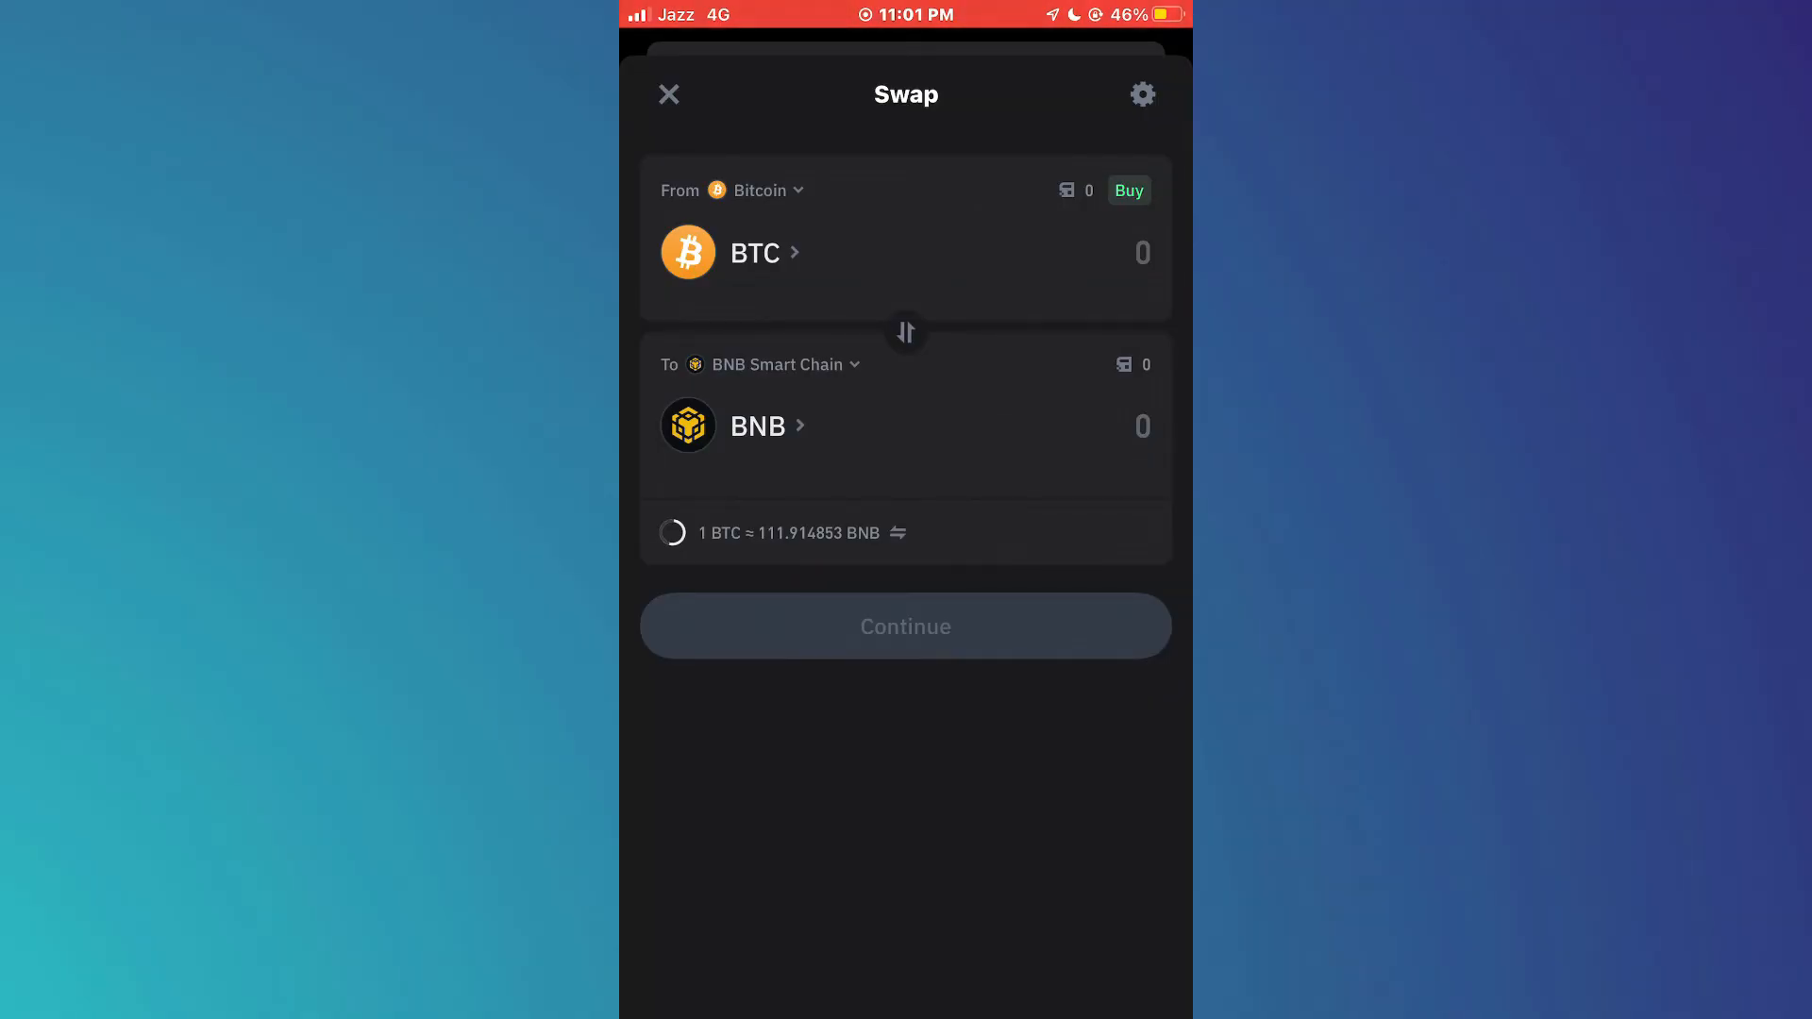
# - Search 'cak' and pick CAKE as the received token, triggering 'Route not available'
pyautogui.click(779, 364)
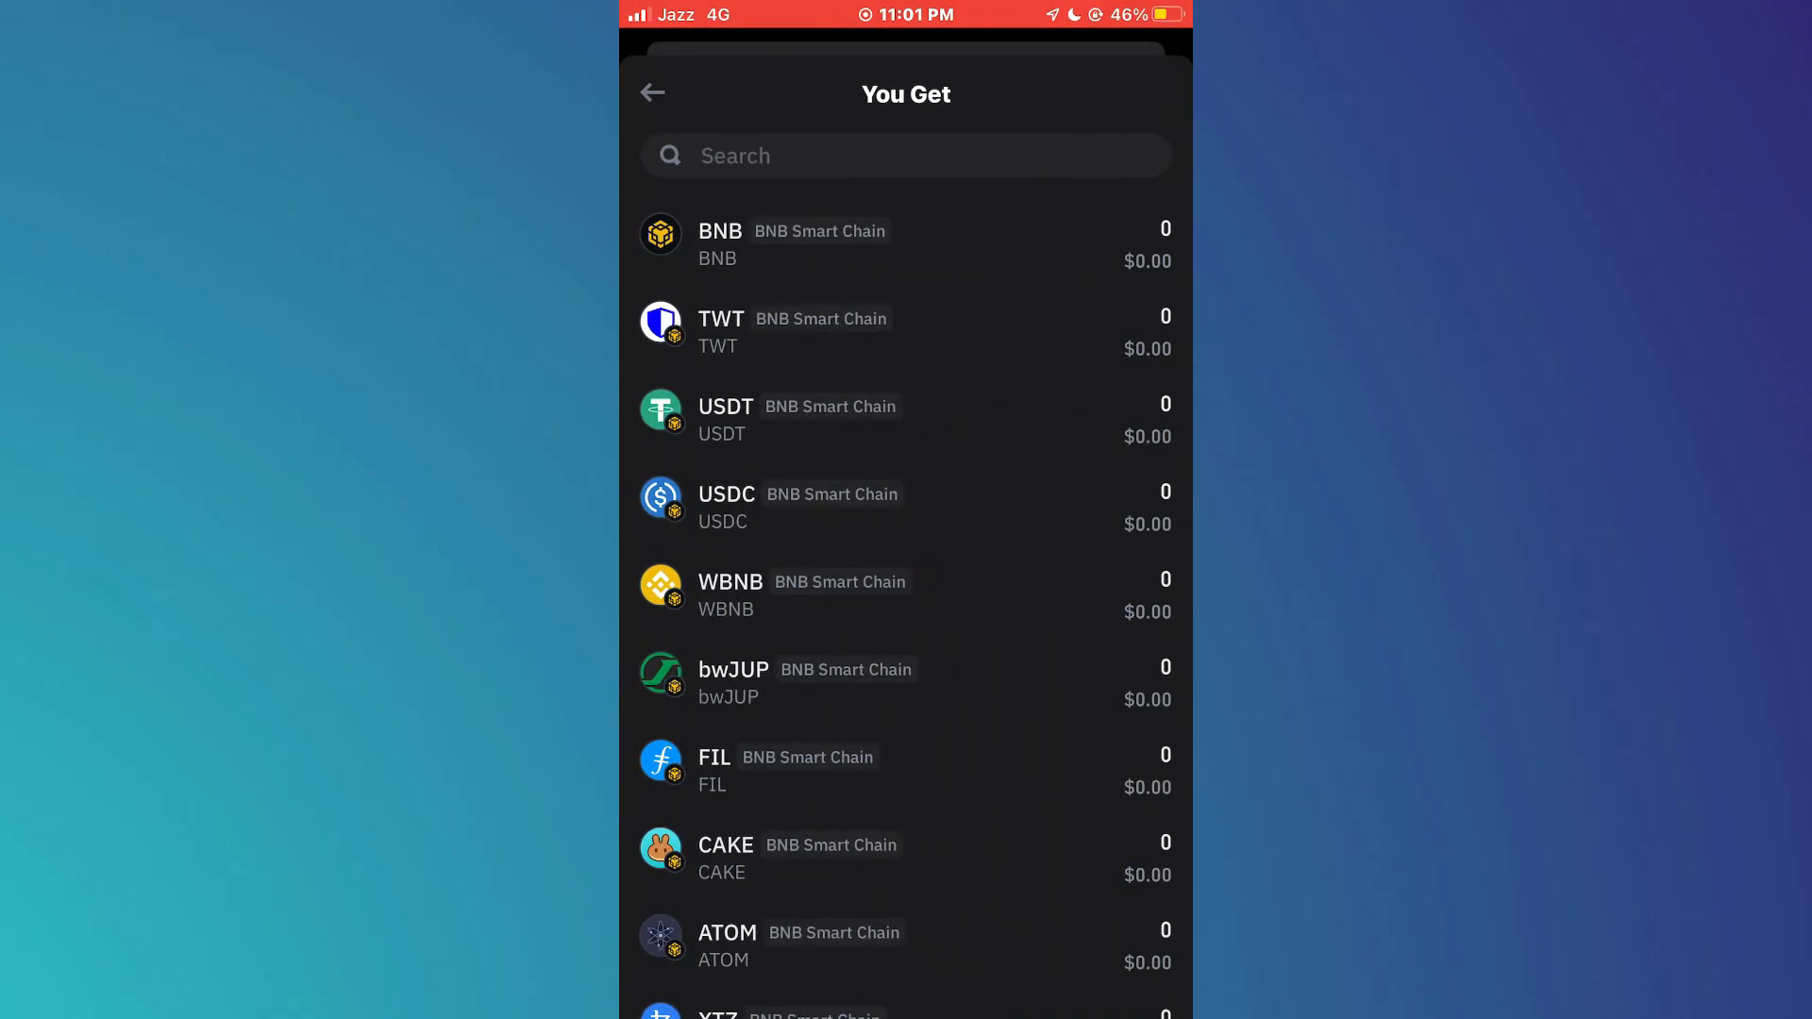
pyautogui.write('cak')
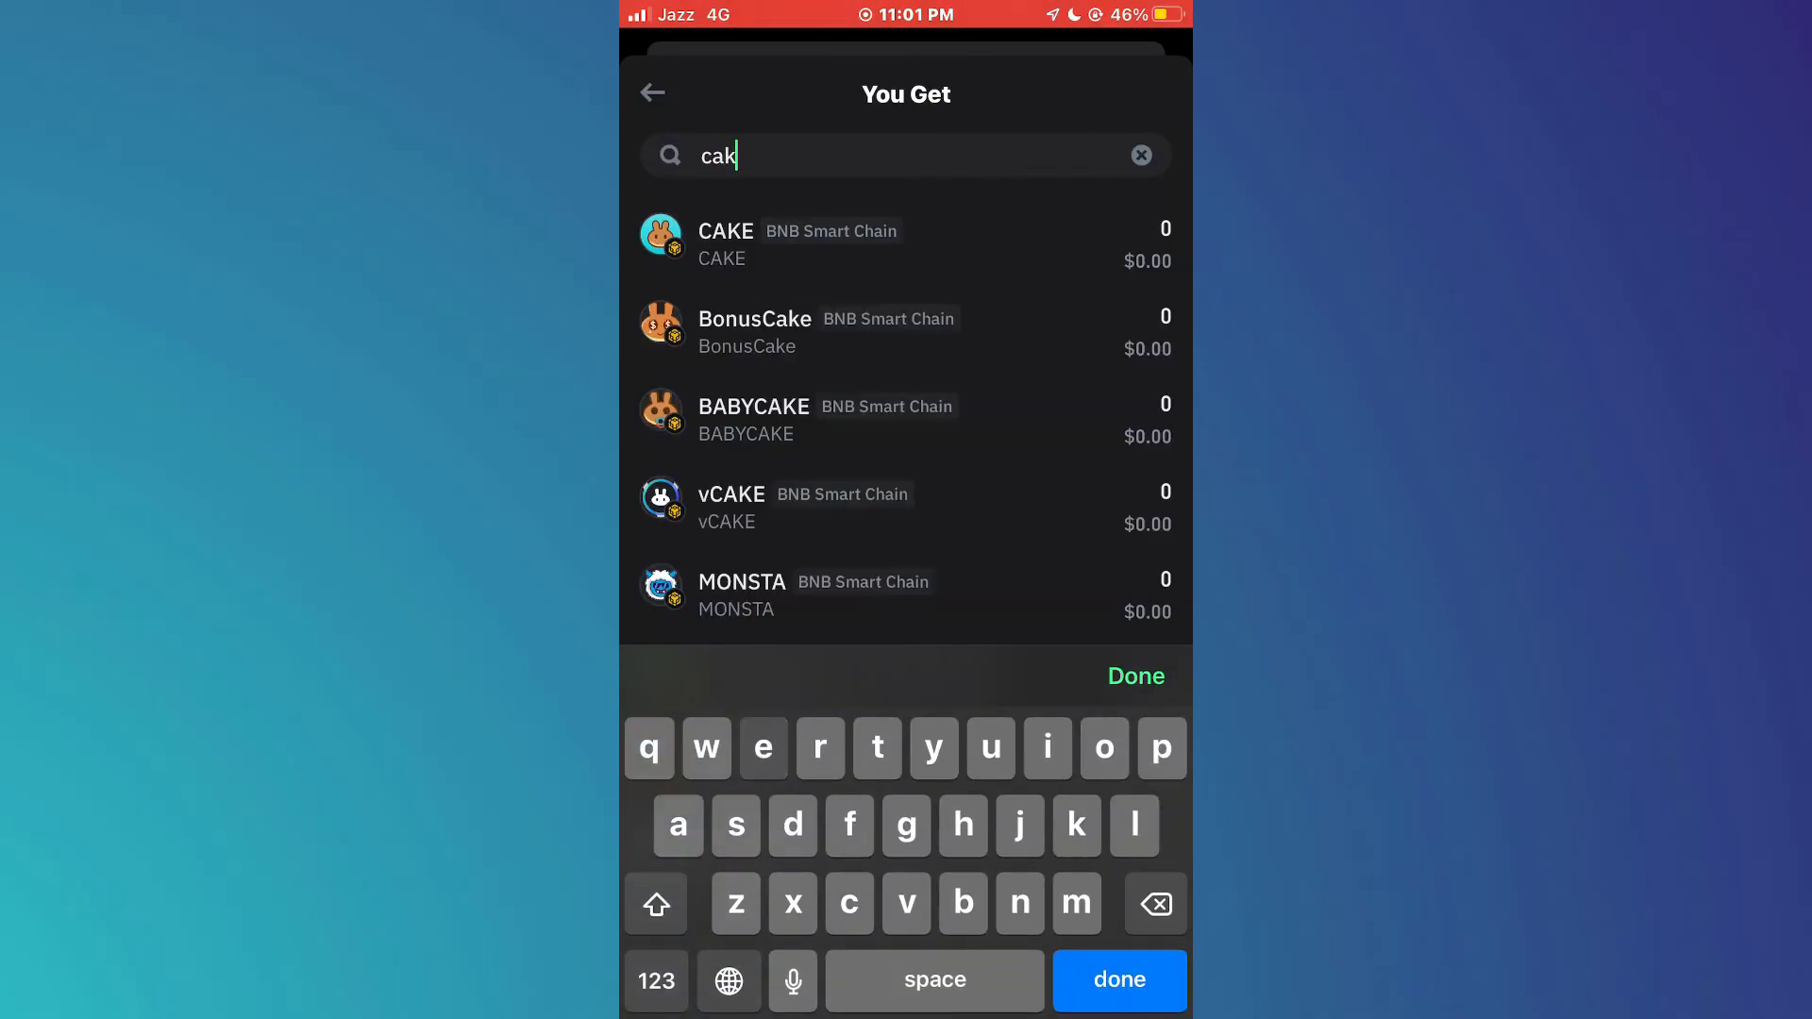
pyautogui.click(724, 242)
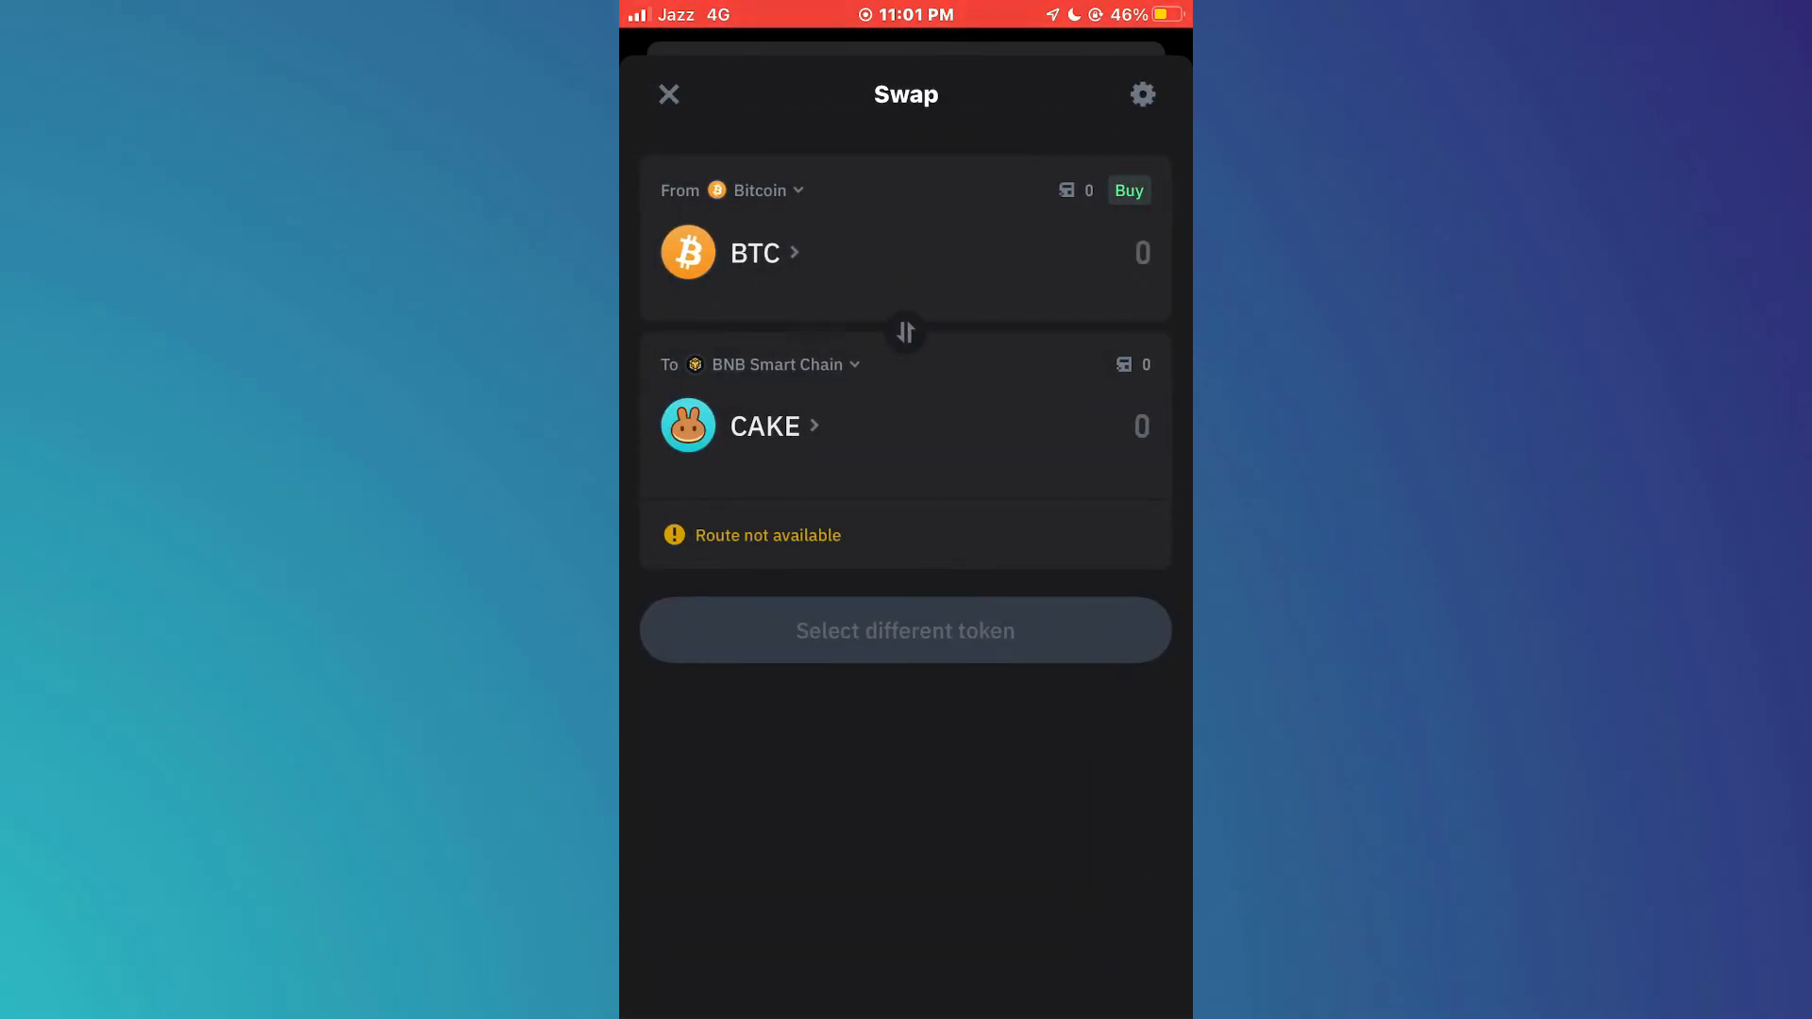